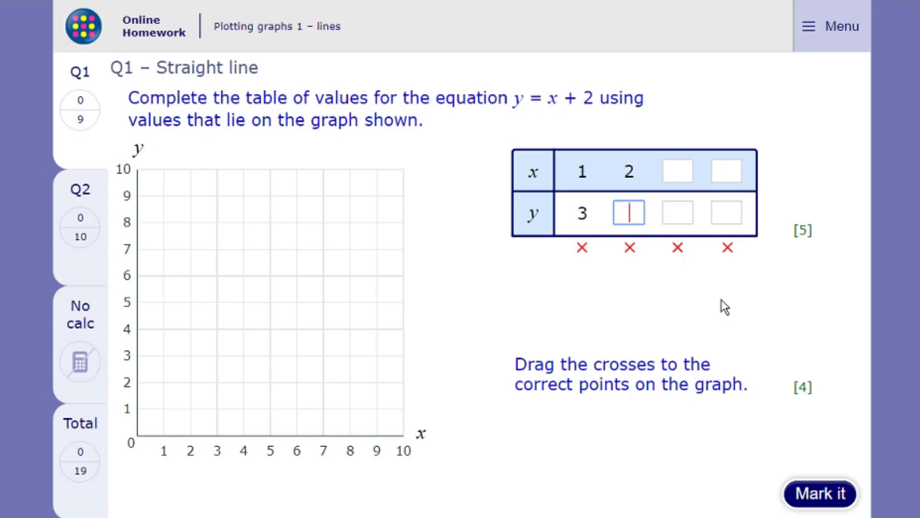
Fill the Q1 table for y = x + 2 with x values 3, 4 and y values 4, 5, 6
{"action": "type", "text": "4"}
{"action": "left_click", "coordinate": [678, 171]}
{"action": "type", "text": "3"}
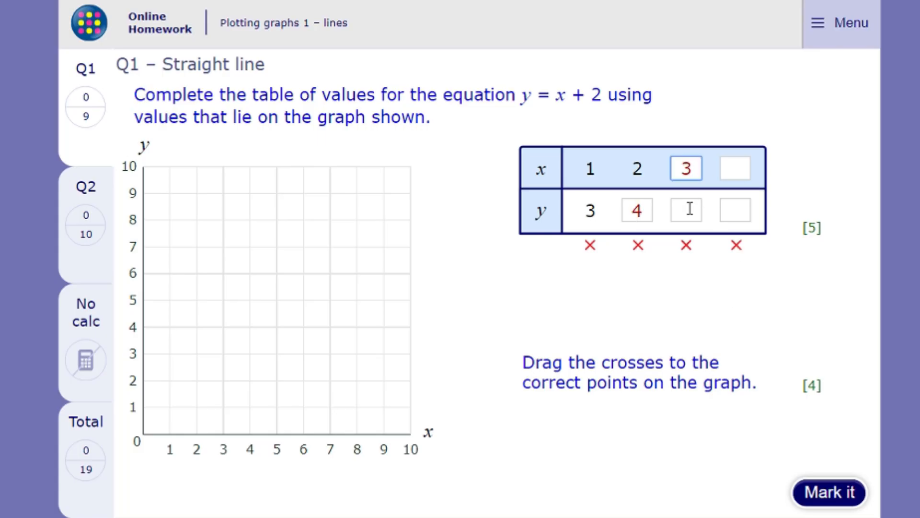
{"action": "left_click", "coordinate": [685, 209]}
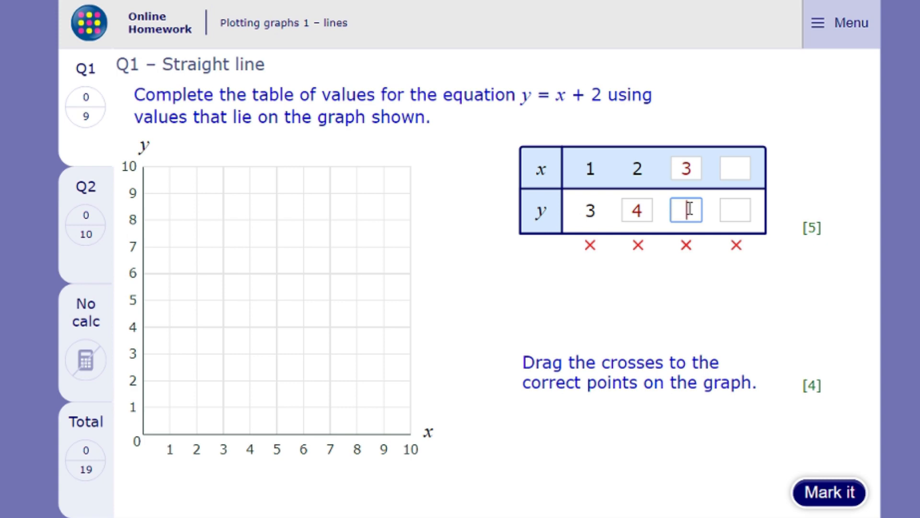
{"action": "type", "text": "5"}
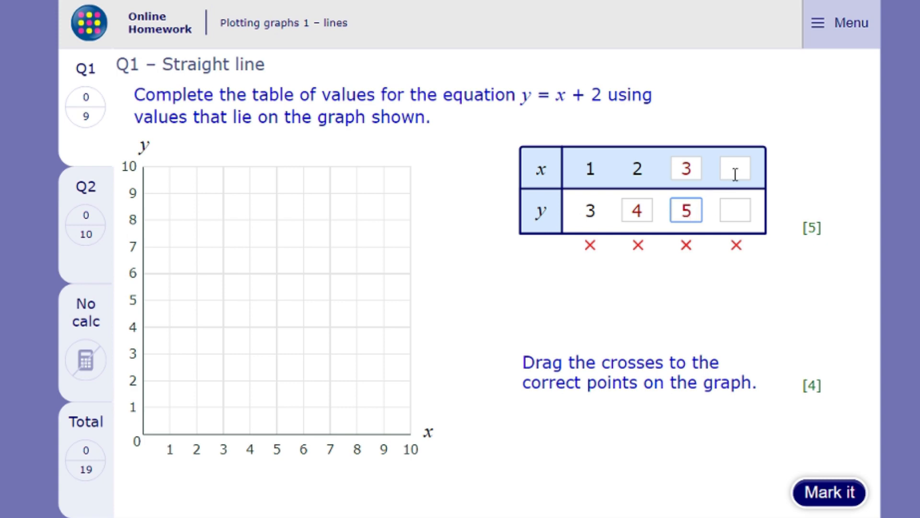
{"action": "type", "text": "4"}
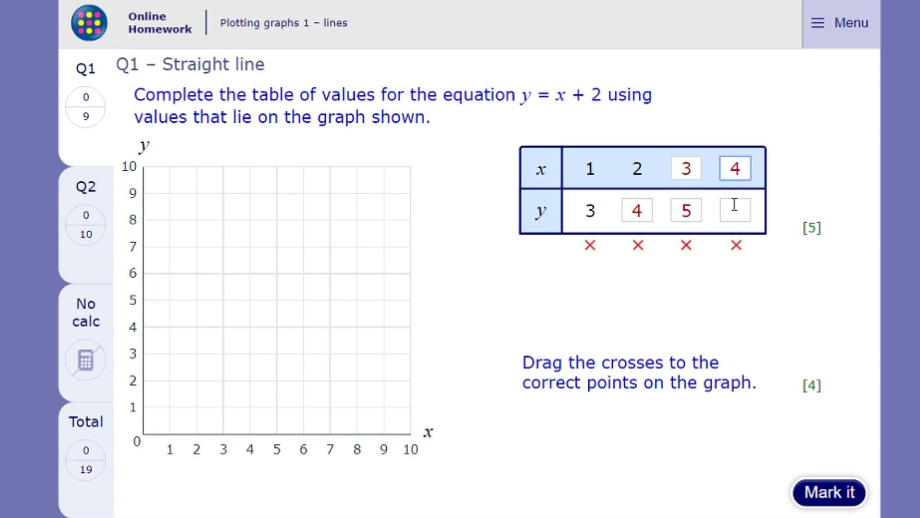
{"action": "type", "text": "6"}
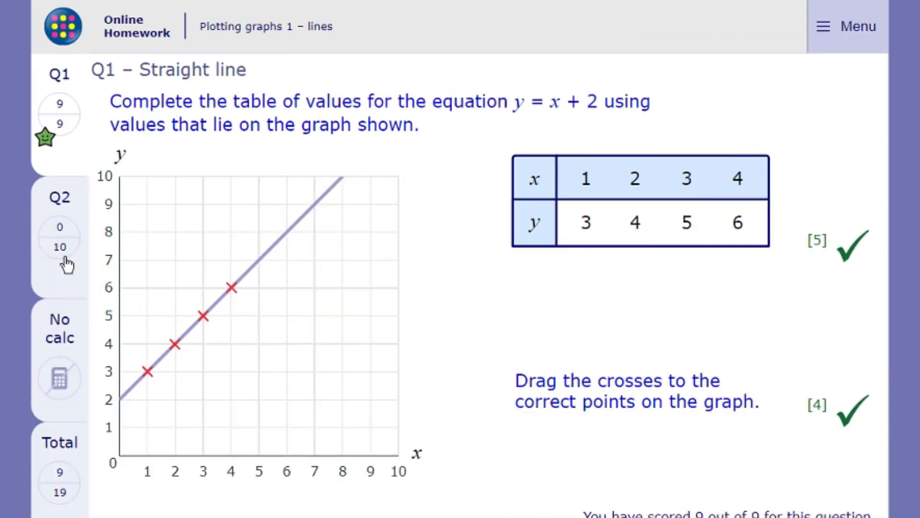
On Q2, tick the (2, 2)–(2, 6) set as a line and answer 4 for the first rule
{"action": "left_click", "coordinate": [59, 197]}
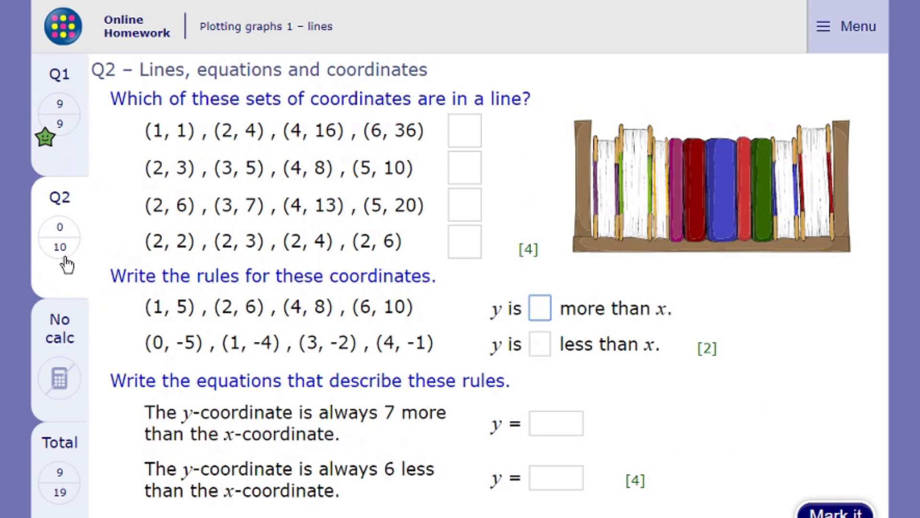
{"action": "left_click", "coordinate": [464, 242]}
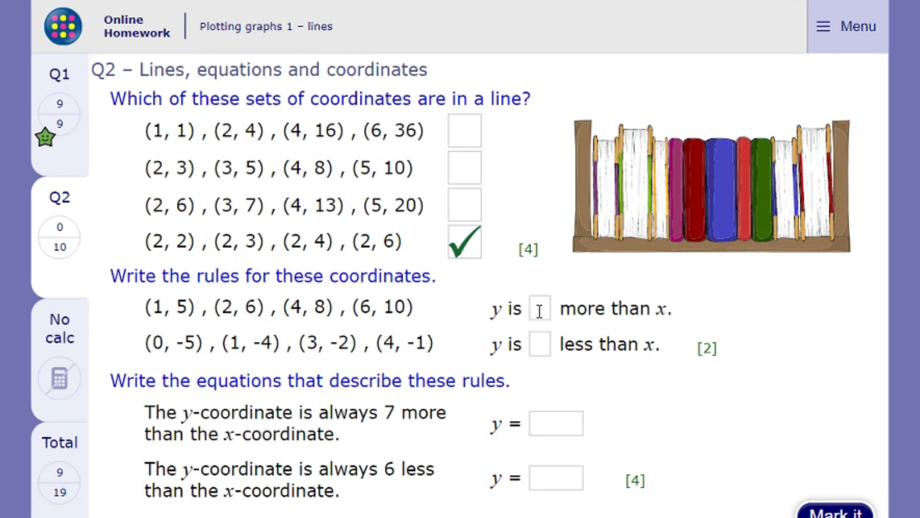
{"action": "left_click", "coordinate": [539, 308]}
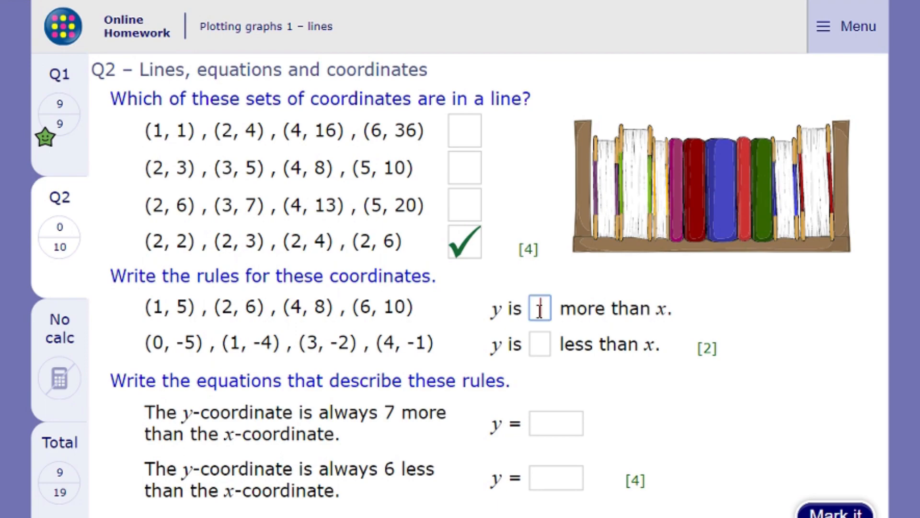
{"action": "type", "text": "4"}
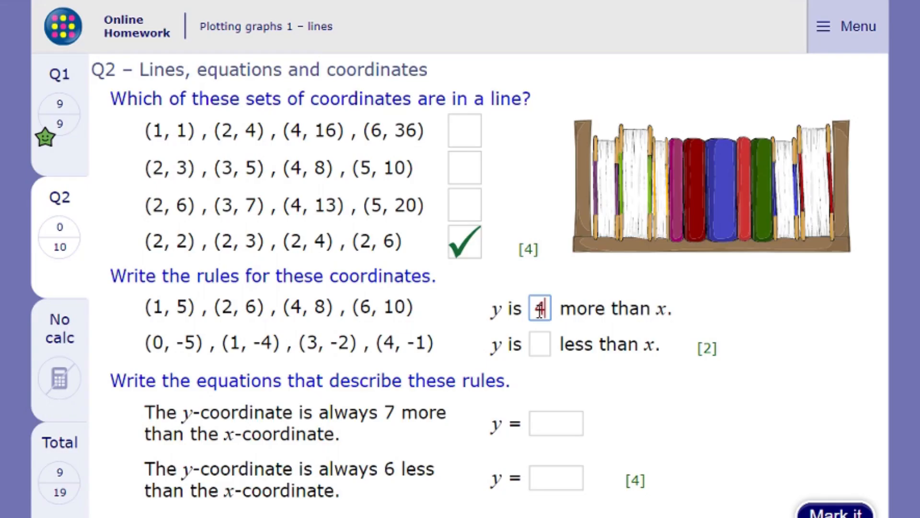
{"action": "left_click", "coordinate": [539, 345]}
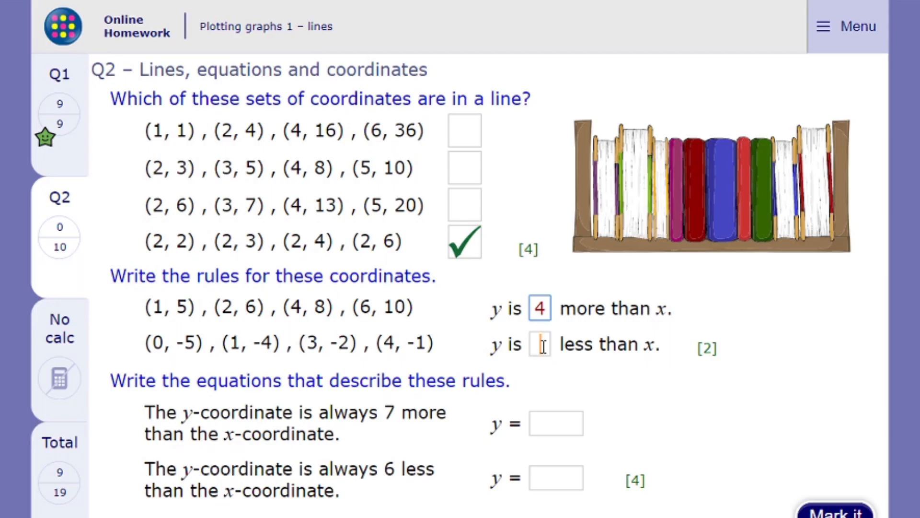
Enter 5 in the 'less than x' box and the equations y = x+7 and y = x-6
{"action": "type", "text": "5"}
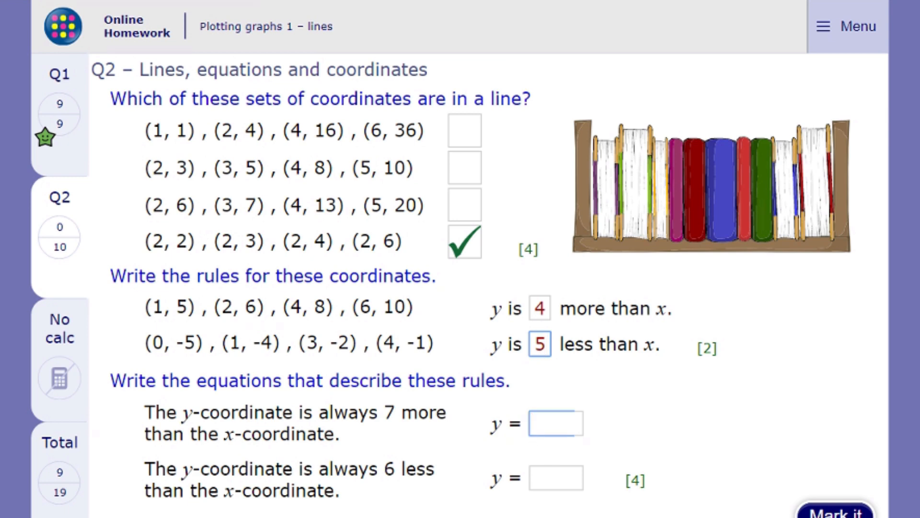
{"action": "type", "text": "x+"}
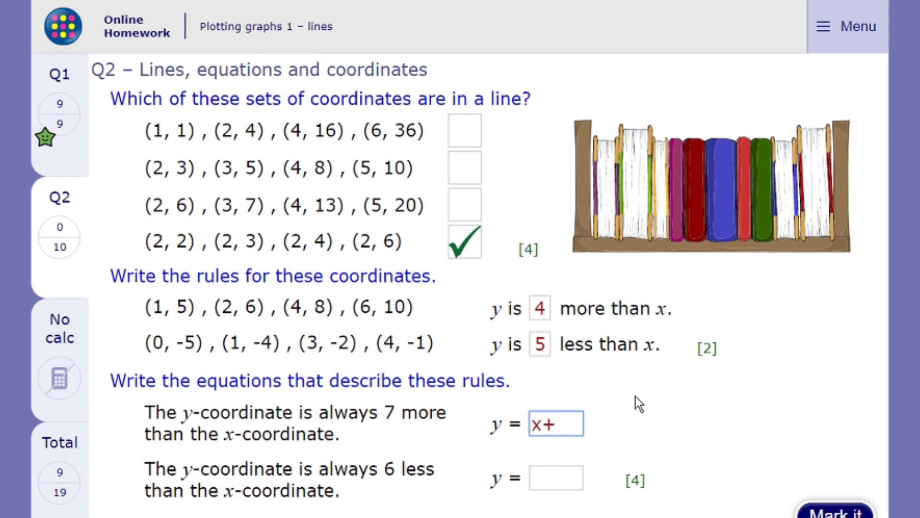
{"action": "type", "text": "7"}
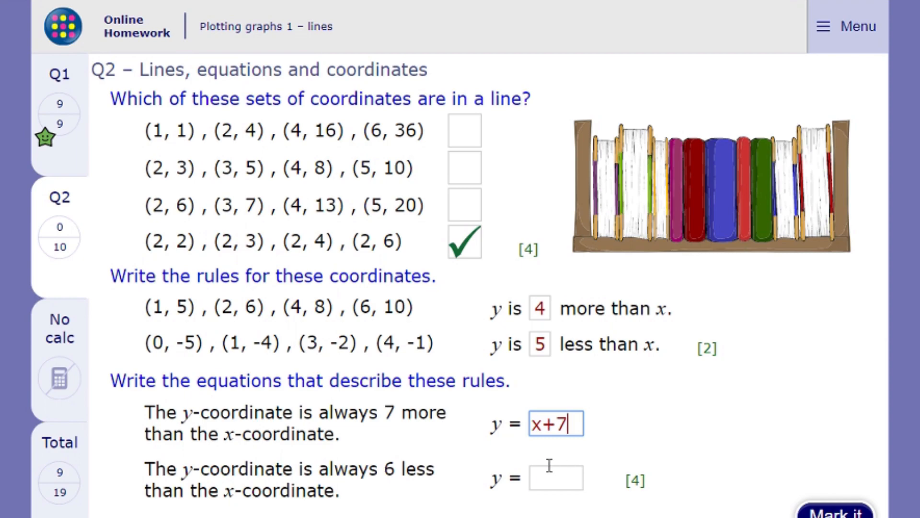
{"action": "type", "text": "x-6"}
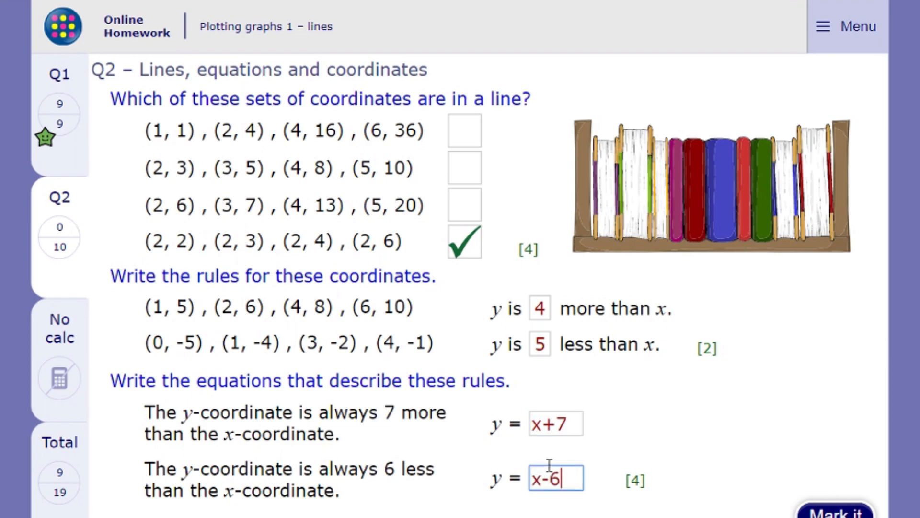